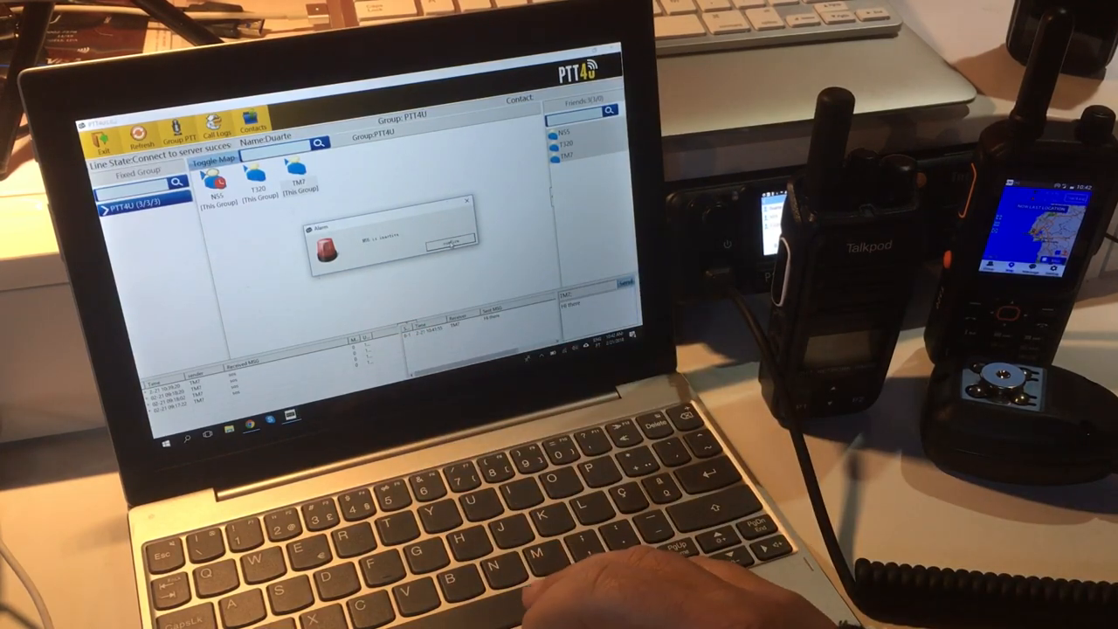
# - Acknowledge the radio alert with OK and reveal the first group's context menu of actions
pyautogui.click(447, 243)
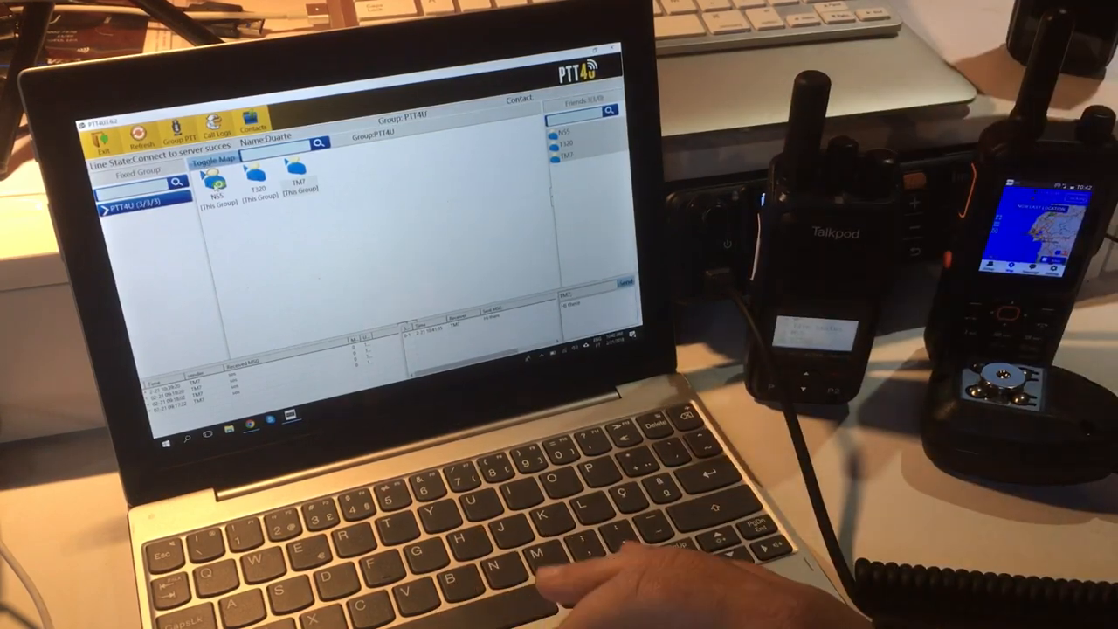
pyautogui.rightClick(219, 195)
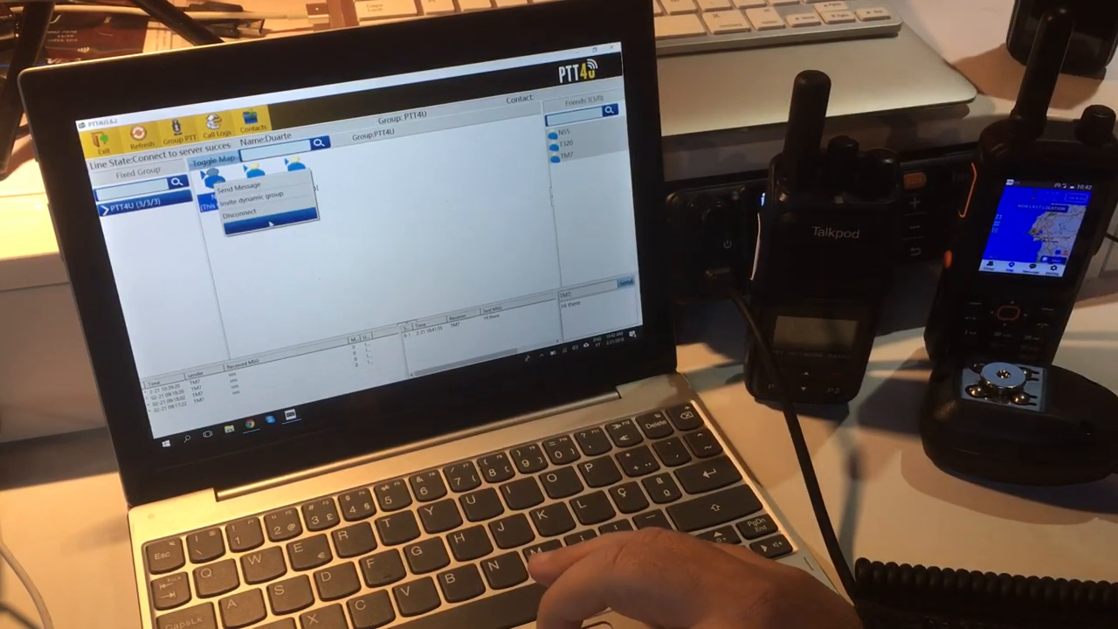